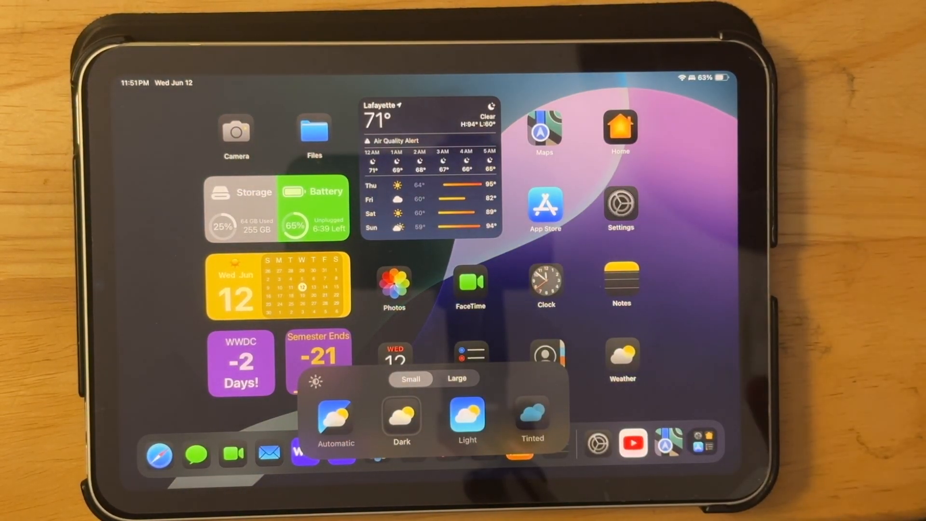
Switch Home Screen icons to the dark, large style and finish rearranging.
click(457, 379)
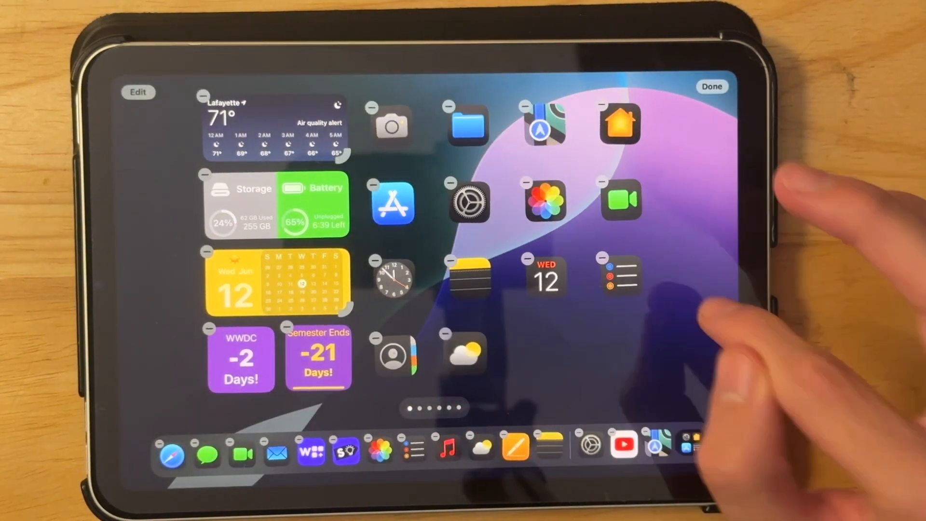
click(712, 87)
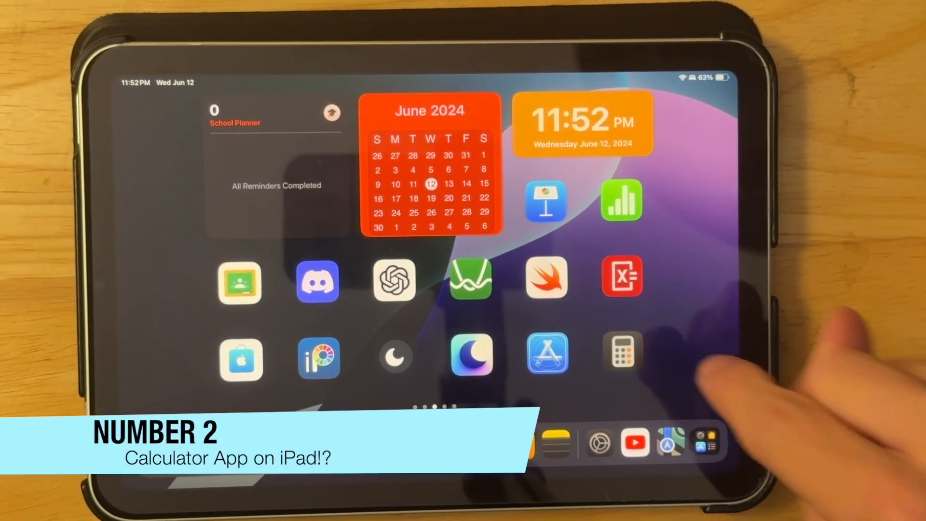
Open Calculator in scientific mode and compute 69 × 6 = 414.
click(621, 355)
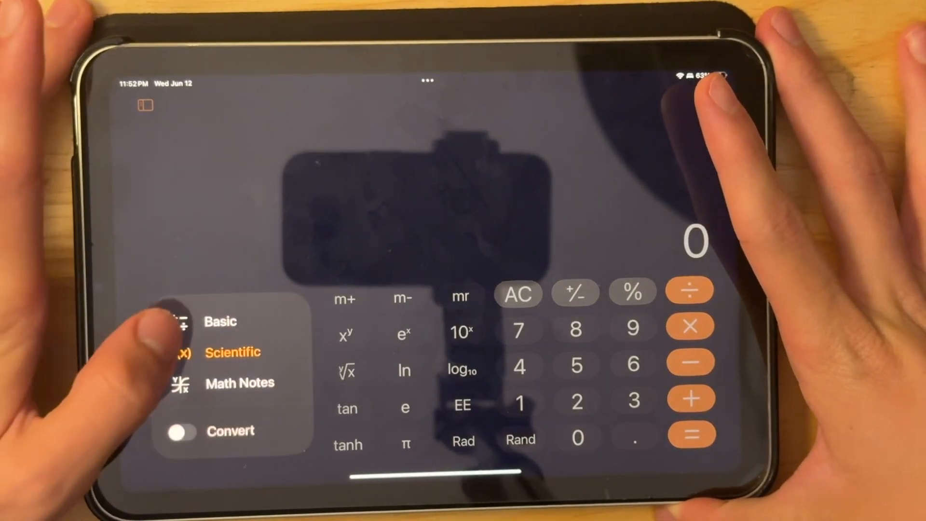
click(220, 321)
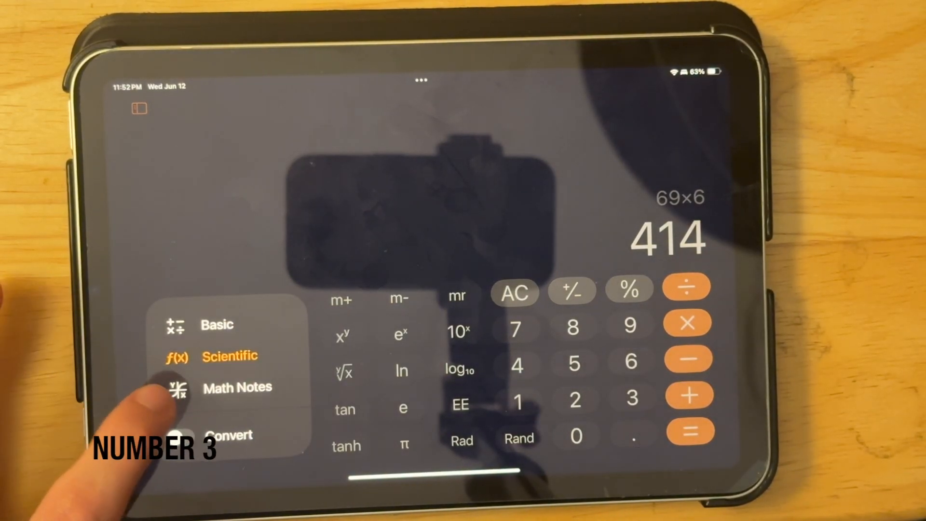
Solve a handwritten 4+4 in Math Notes, then return to the Home Screen.
click(236, 387)
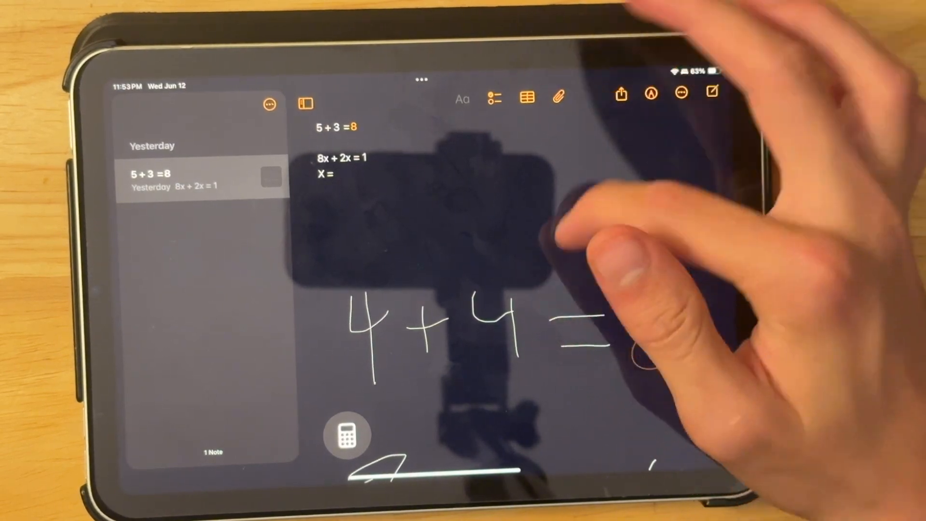
scroll(down, 3)
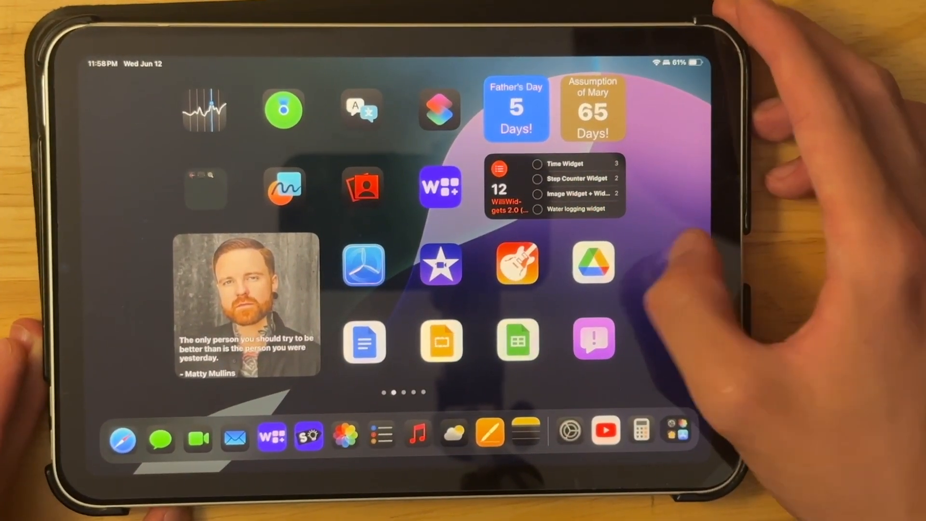
Unlock Passwords to browse the 276 saved items, then go back home.
scroll(left, 3)
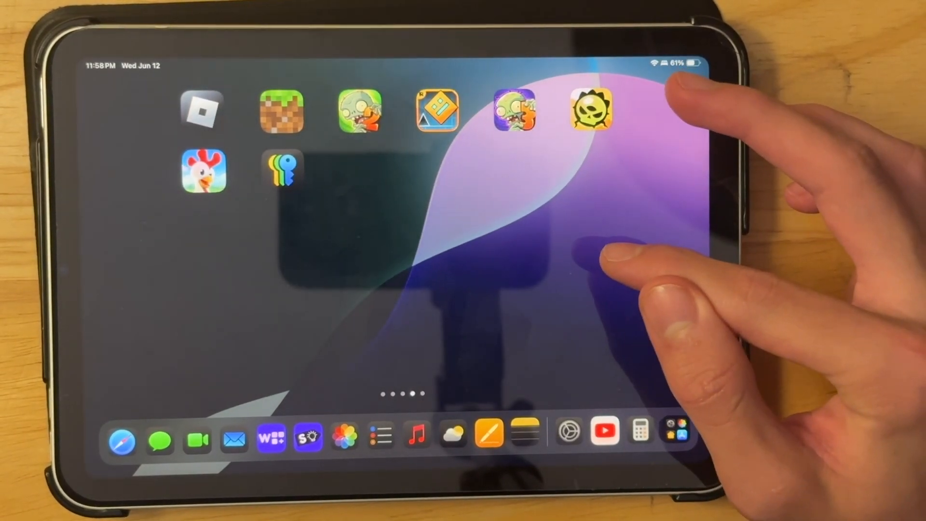
click(282, 173)
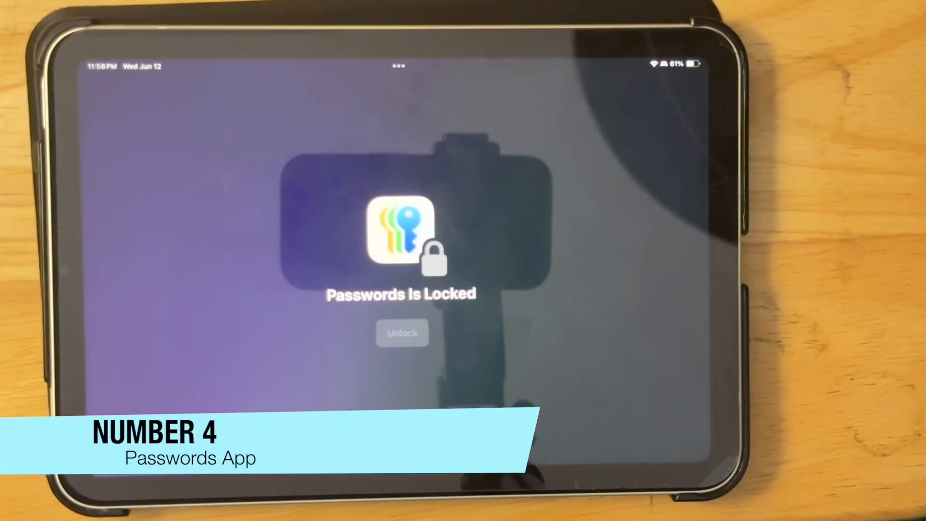
click(403, 332)
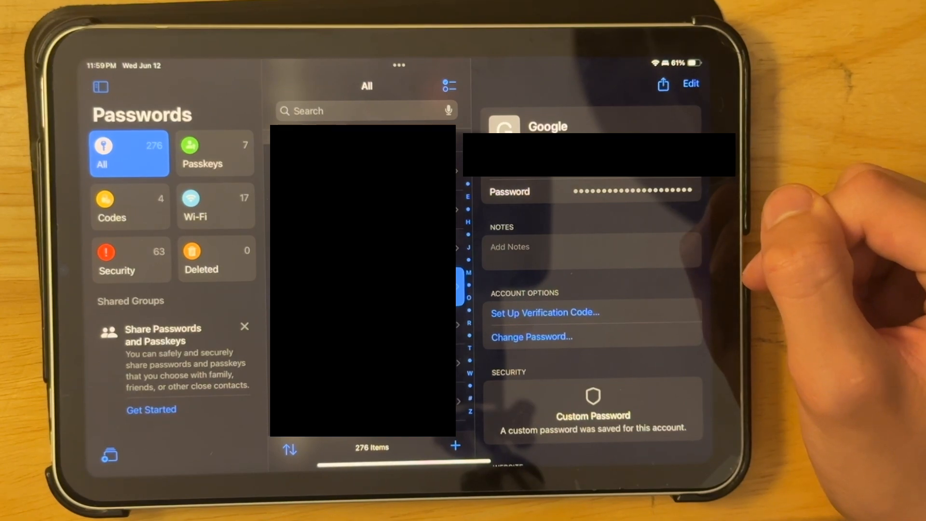
scroll(up, 3)
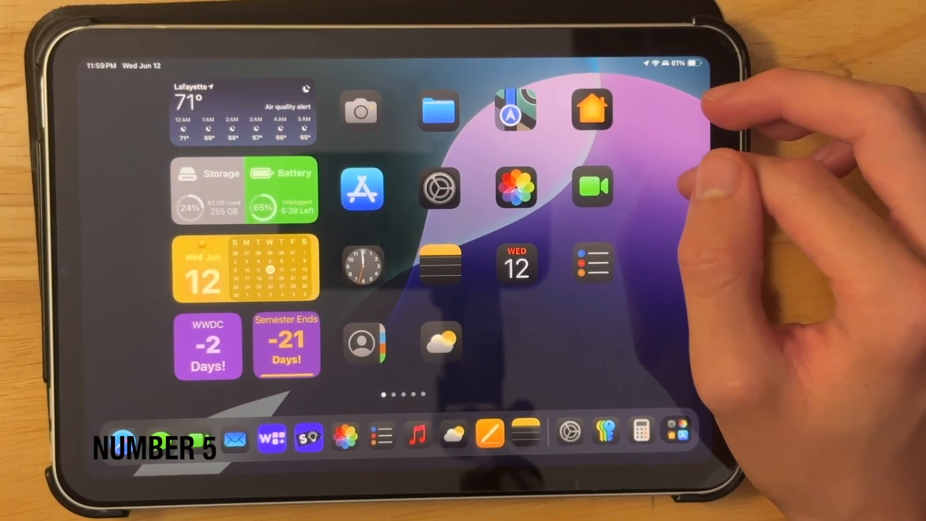
Open Clock and browse its sections through to Timers.
click(362, 263)
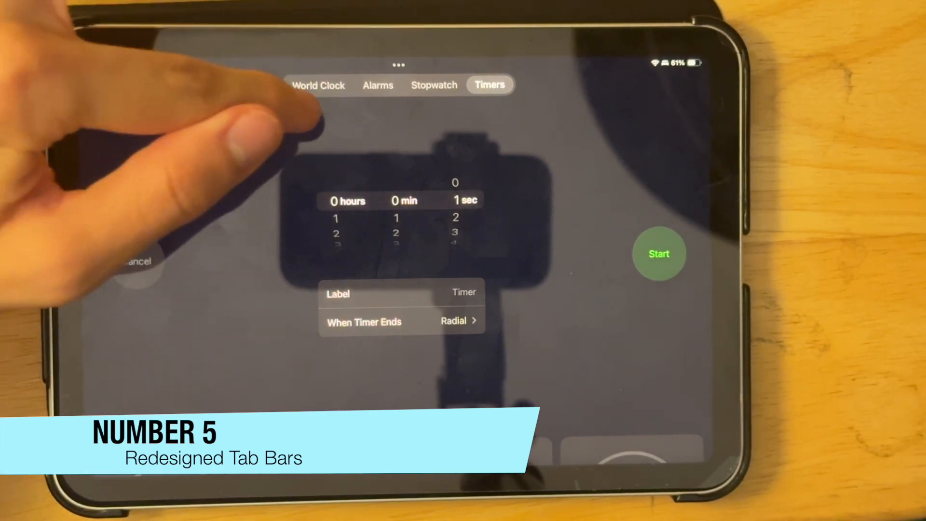
click(318, 84)
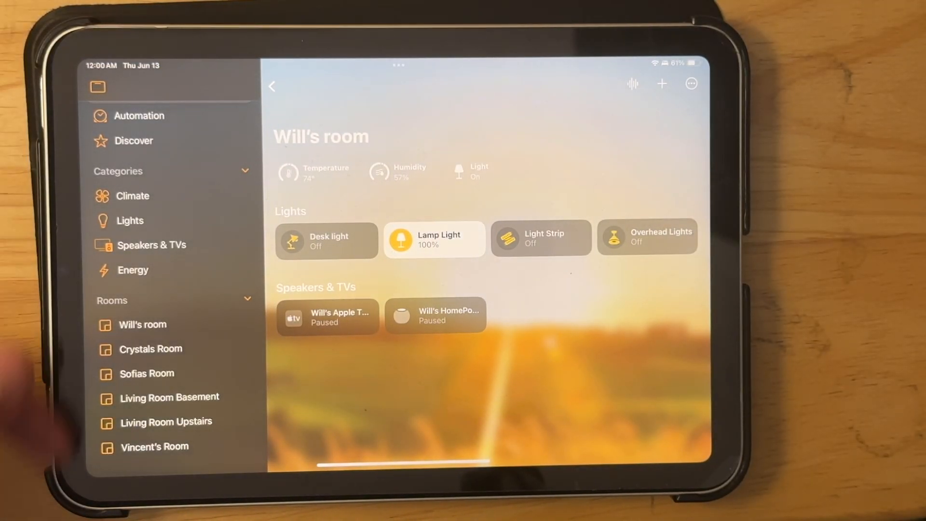
Scroll through the room's lights and speakers in Home.
scroll(down, 3)
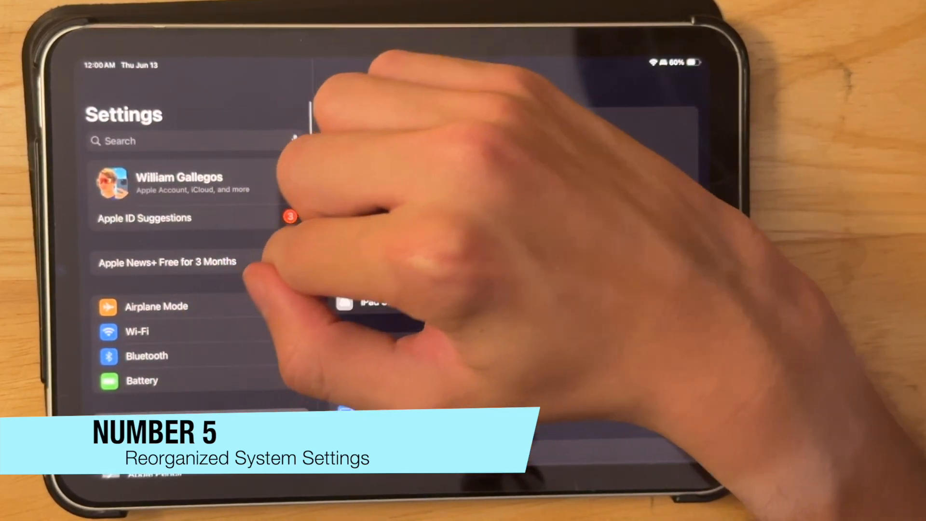
View the Battery page, then the General page with About and Software Update.
click(142, 381)
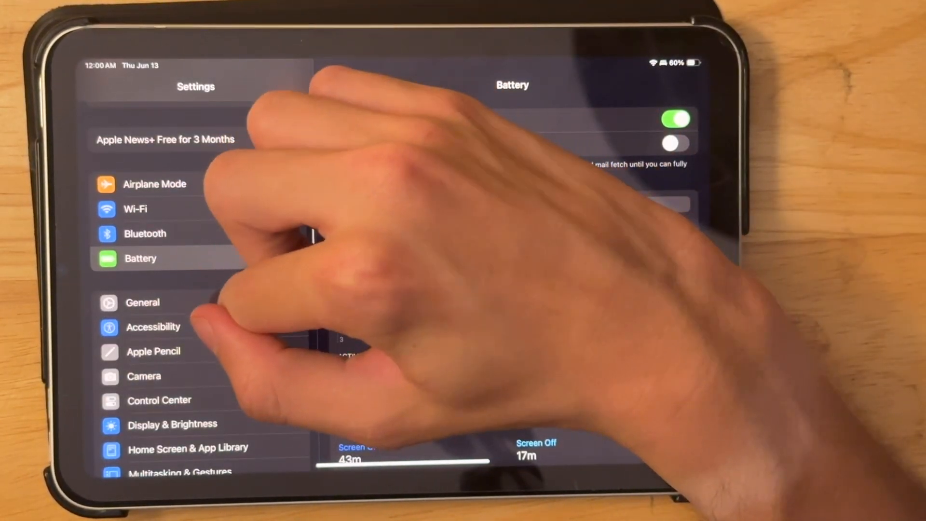
click(142, 303)
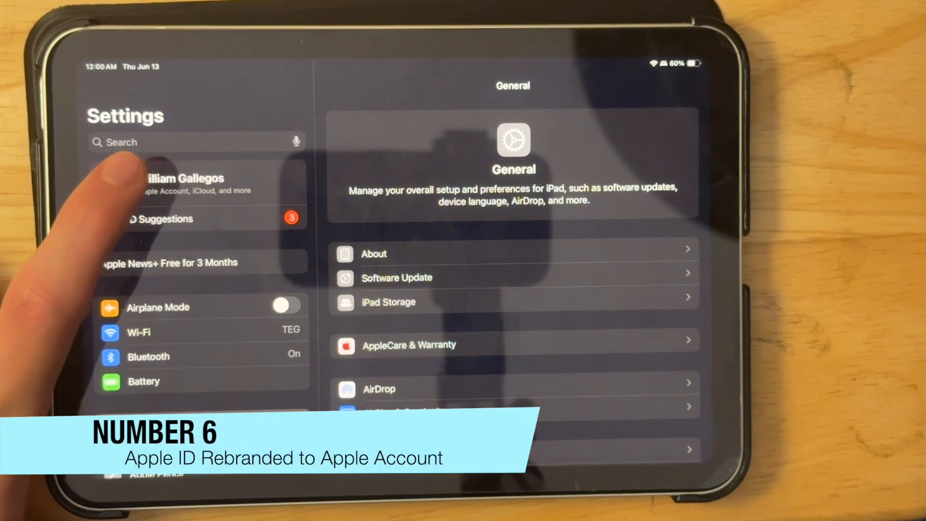
View iCloud+ storage and password sync, returning to the Apple Account page.
click(180, 184)
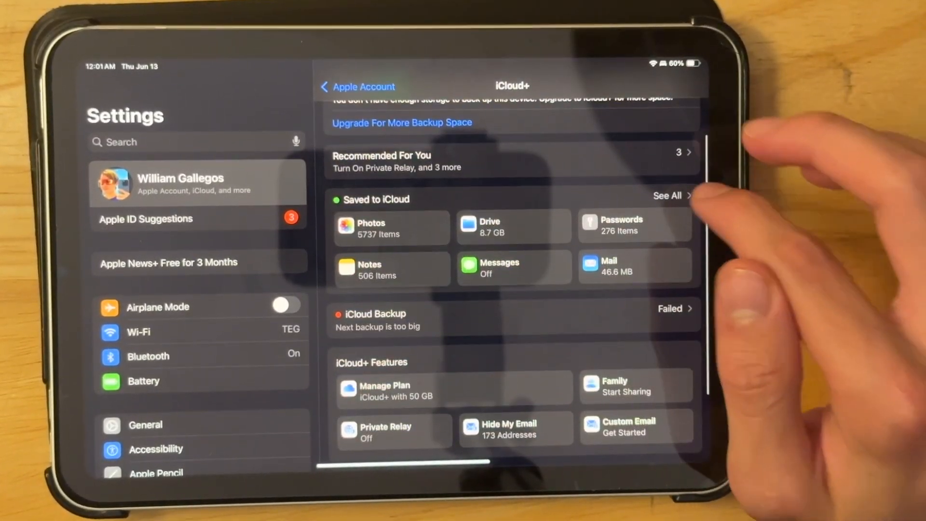
click(634, 226)
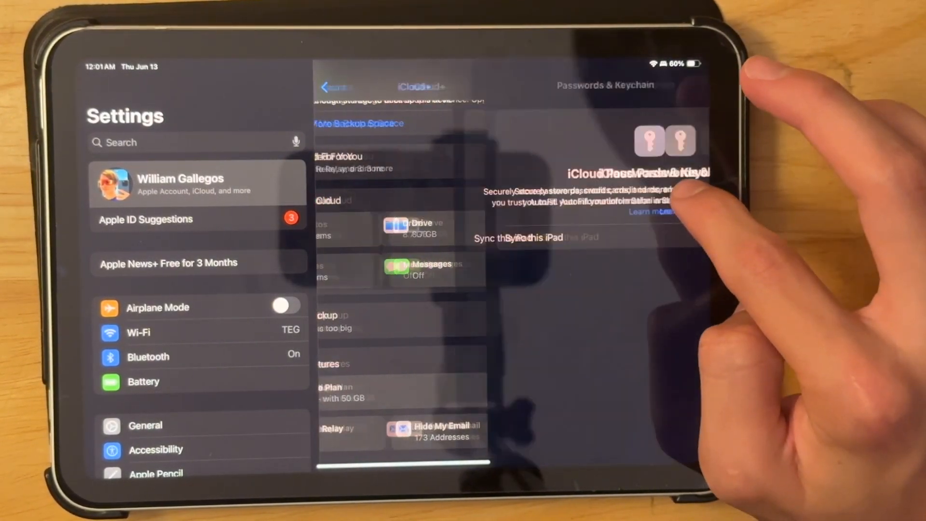
click(328, 87)
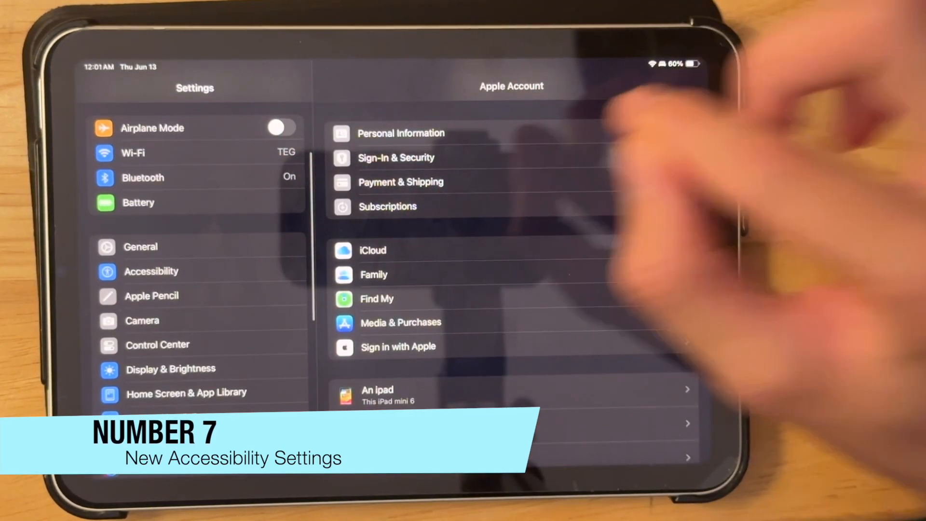
Reach Background Sounds in Accessibility and show sounds like Ocean, Rain and Fire.
click(151, 271)
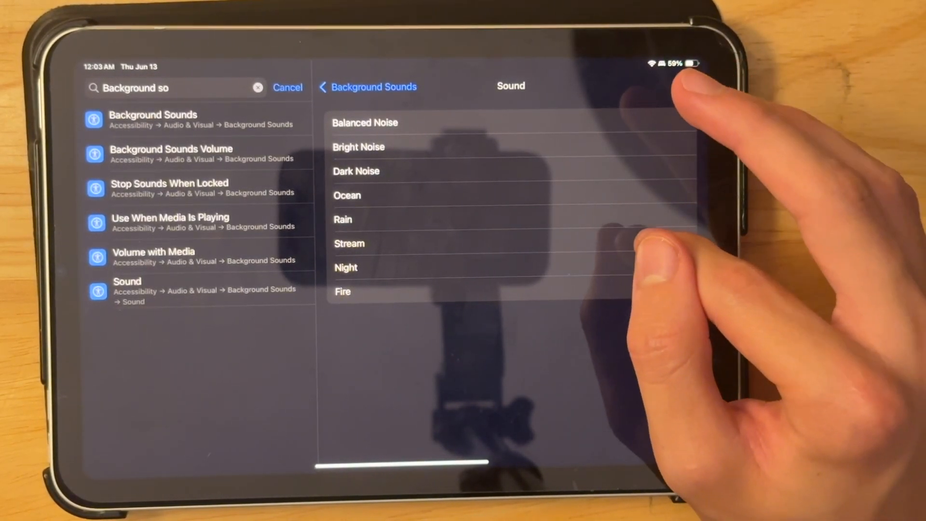
click(345, 268)
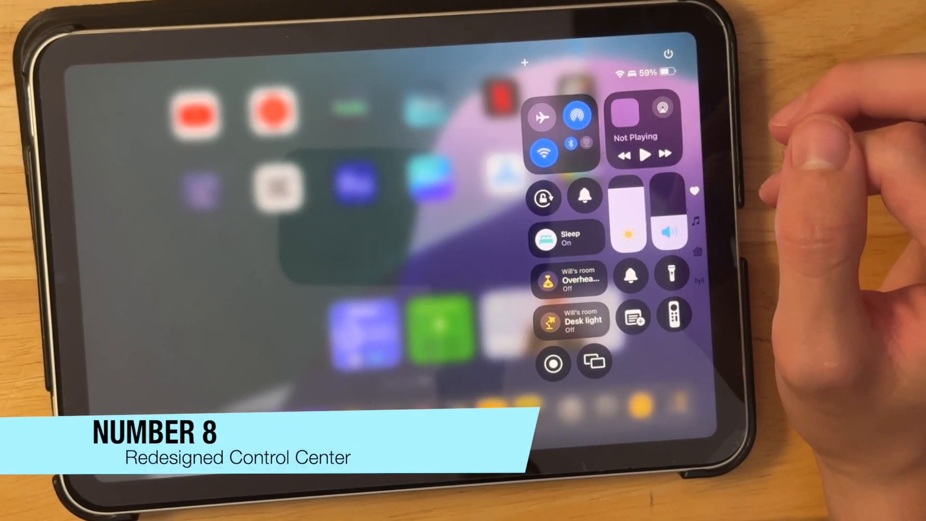
Edit Control Center to reveal controls like Silent Mode and Recognize Music.
click(564, 136)
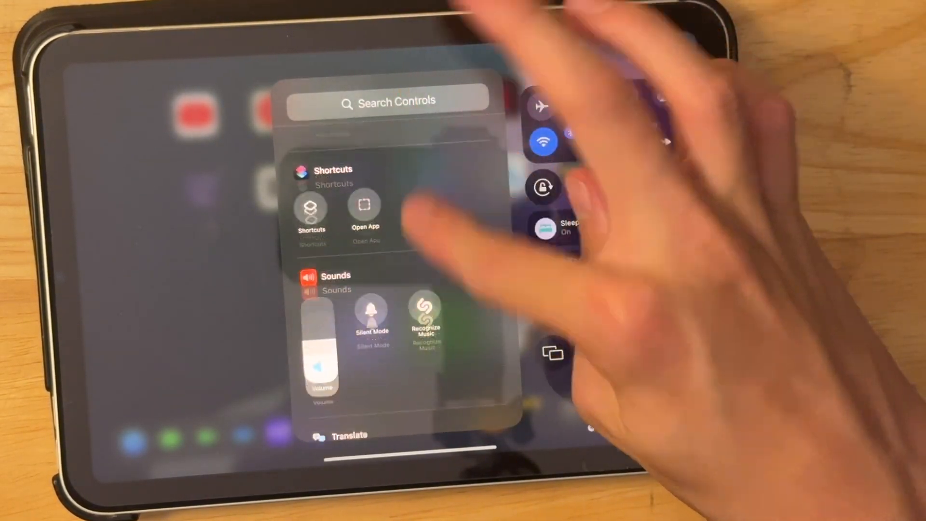
Scroll through the Add a Control gallery, then dismiss it to leave the gallery.
scroll(down, 3)
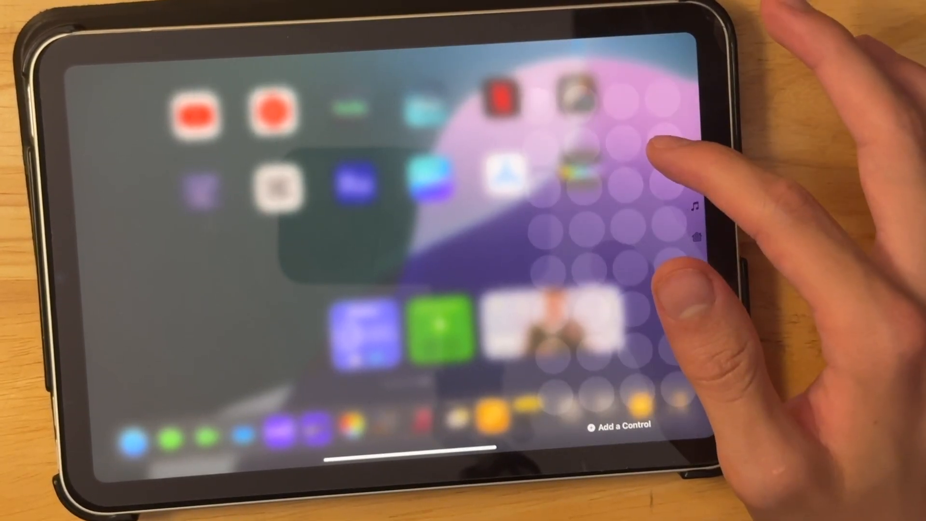
click(696, 207)
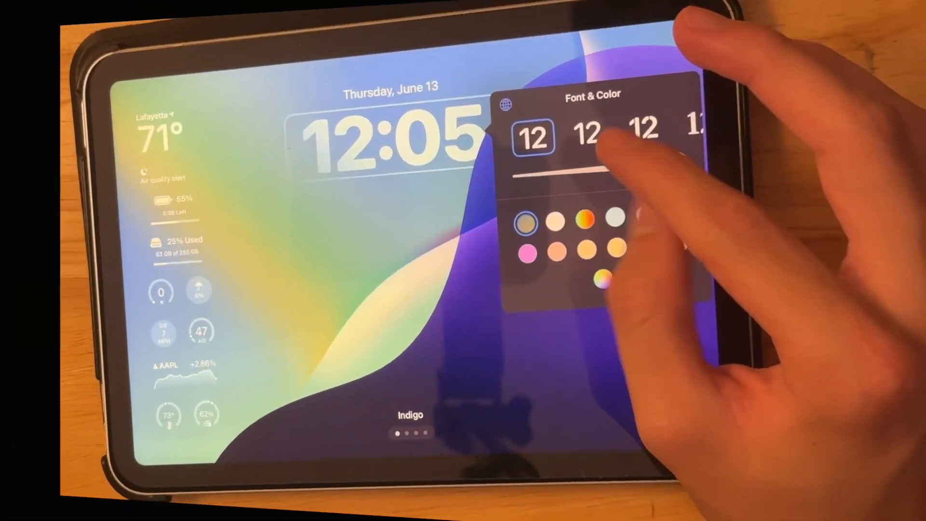
Choose a different font style for the Indigo lock screen's clock.
click(585, 221)
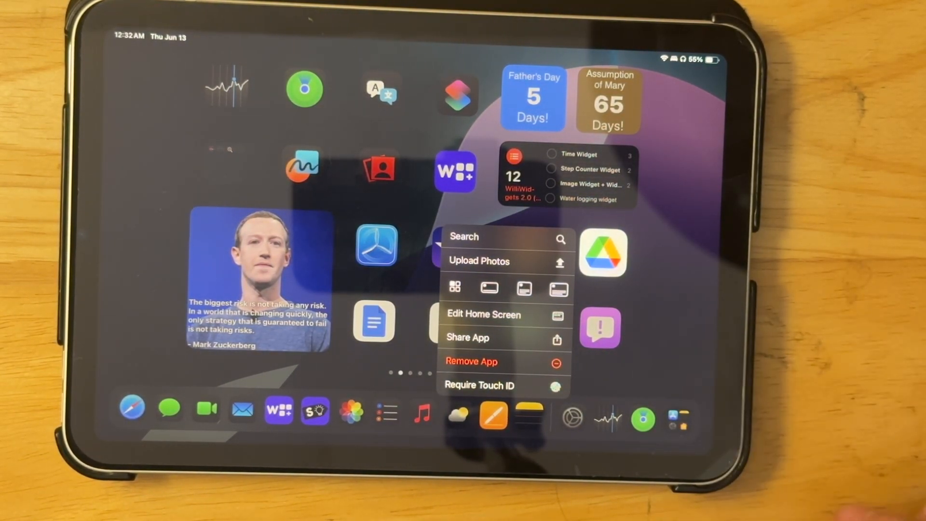
Lock Drive behind Touch ID without hiding it, confirming in the alert.
click(479, 385)
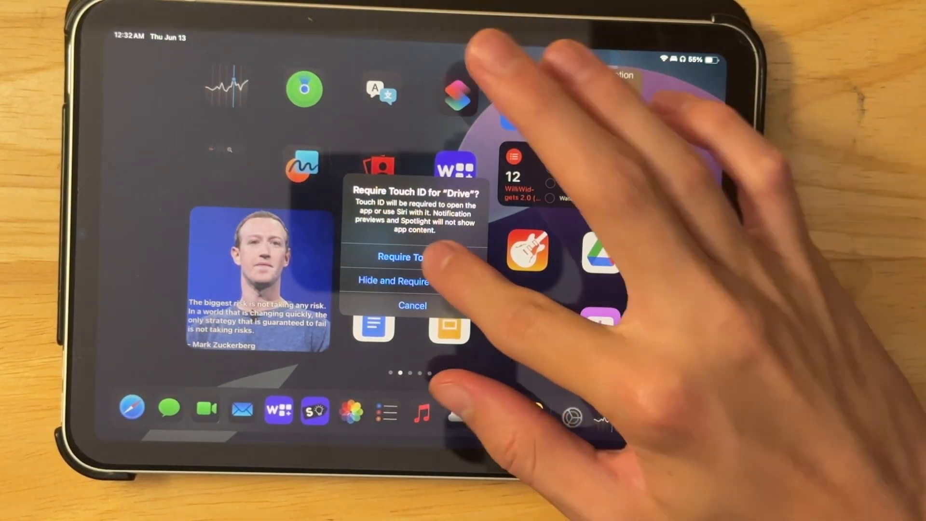
click(401, 256)
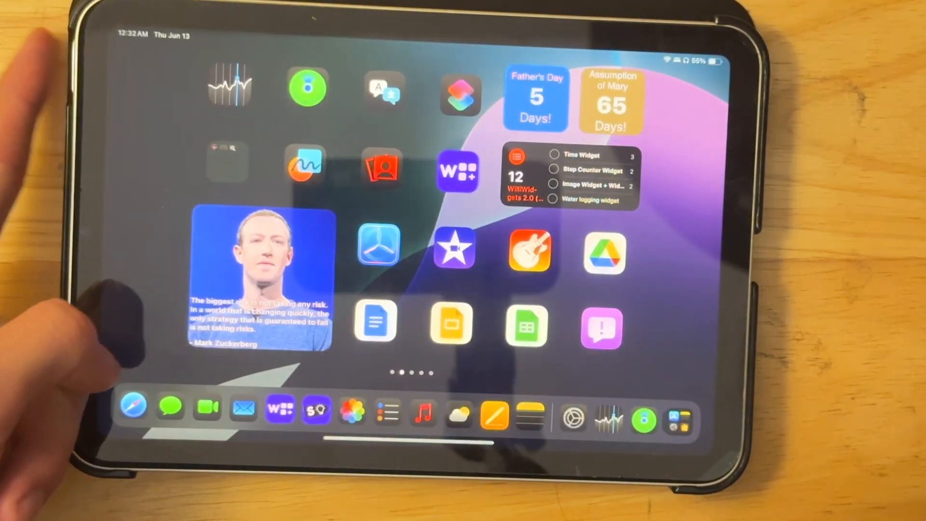
click(604, 255)
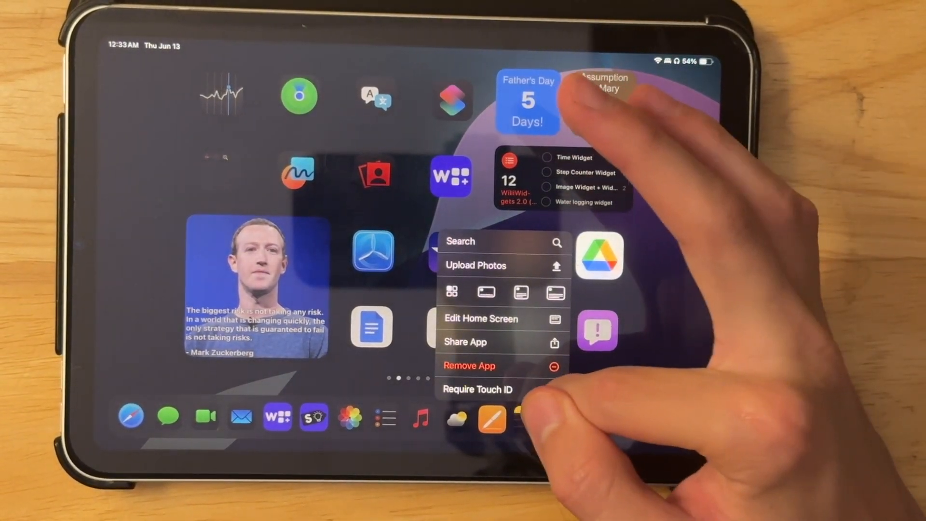
Hide Drive and require Touch ID, then open the Hidden folder in App Library.
click(475, 389)
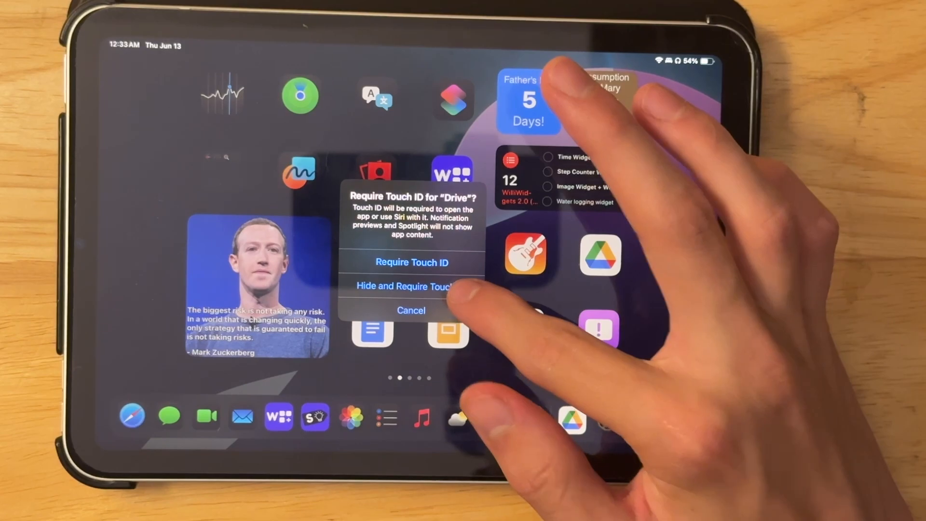
click(411, 262)
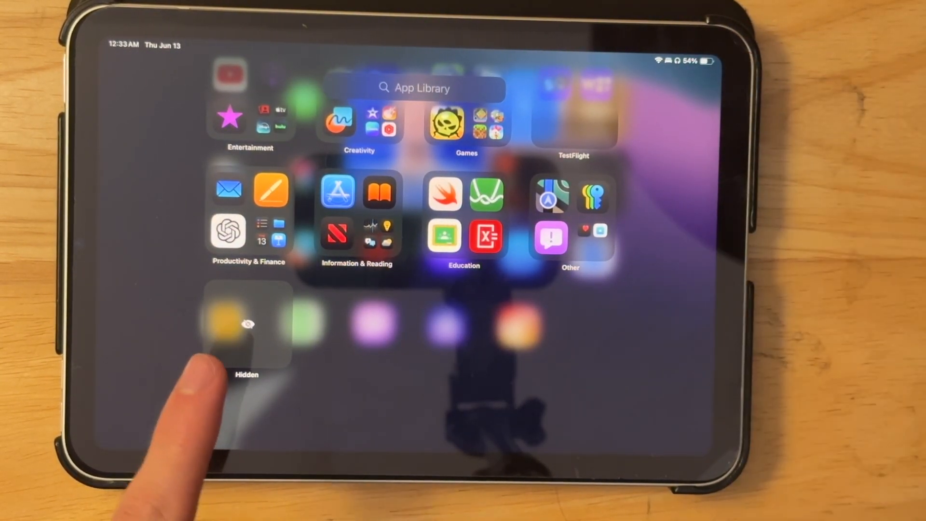
click(247, 323)
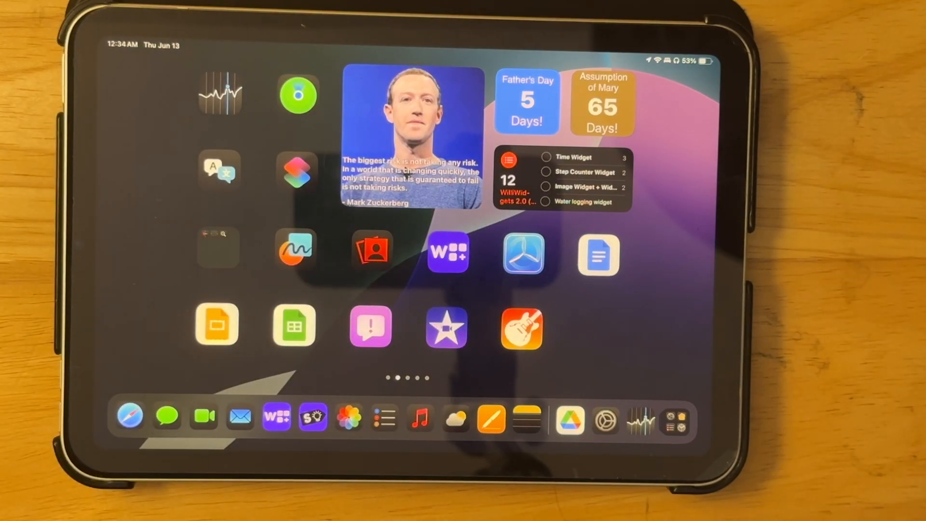
Launch Photos from the Dock to show the 5,738-item library.
click(347, 417)
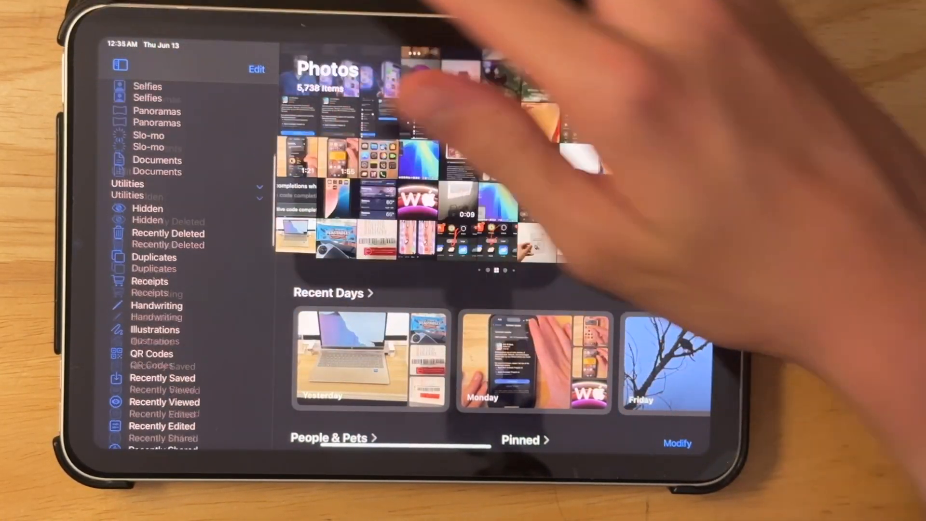
Browse the Photos sidebar down to Media Types, then return to the first Home Screen page.
scroll(up, 3)
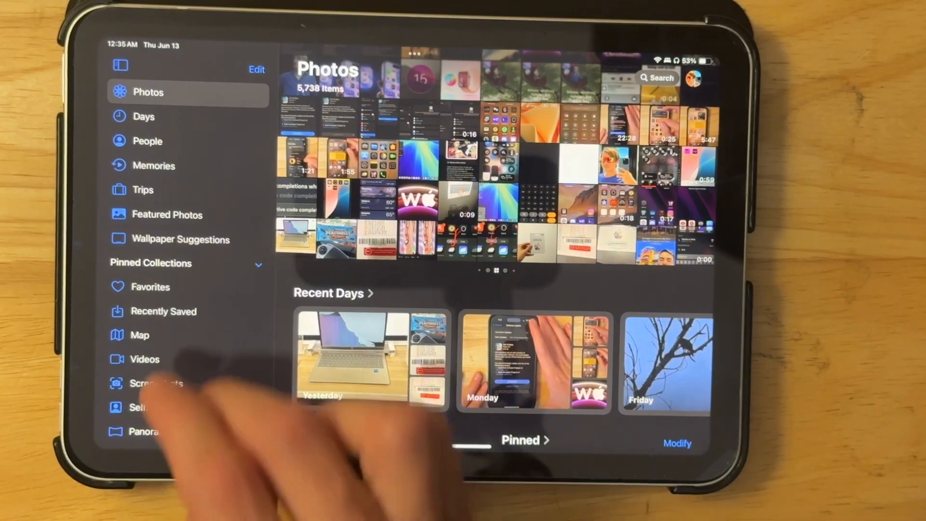
scroll(down, 3)
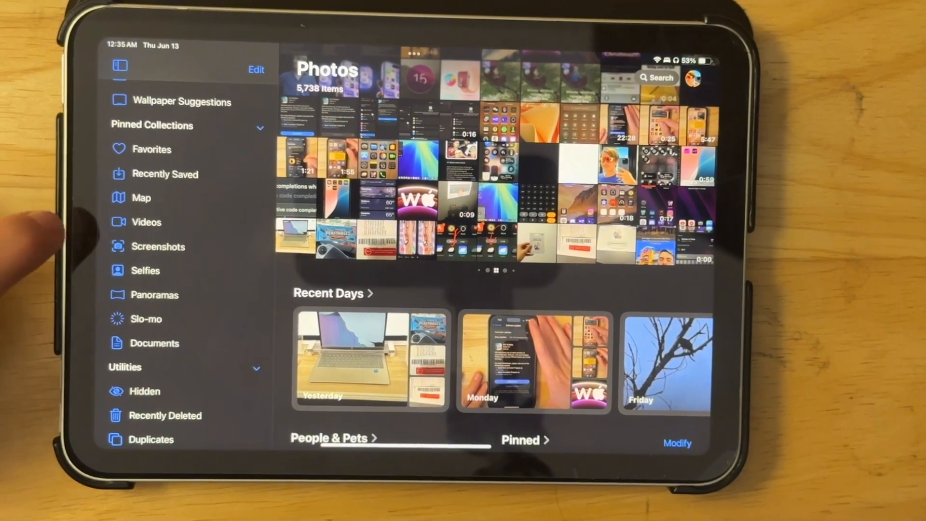
scroll(down, 3)
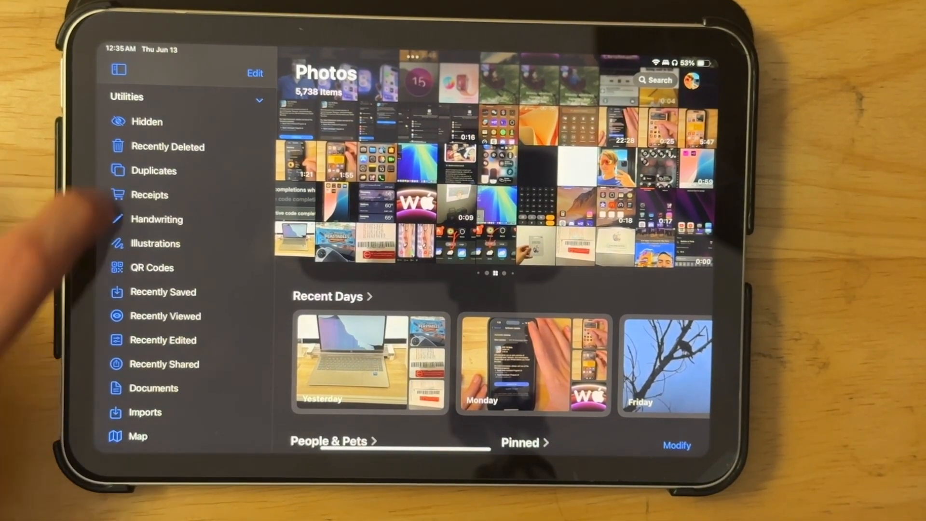
scroll(down, 3)
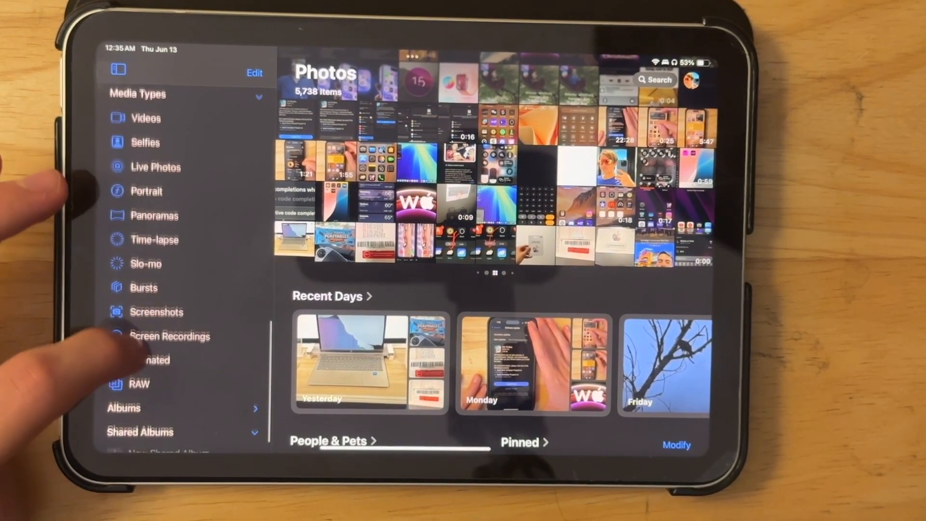
scroll(up, 3)
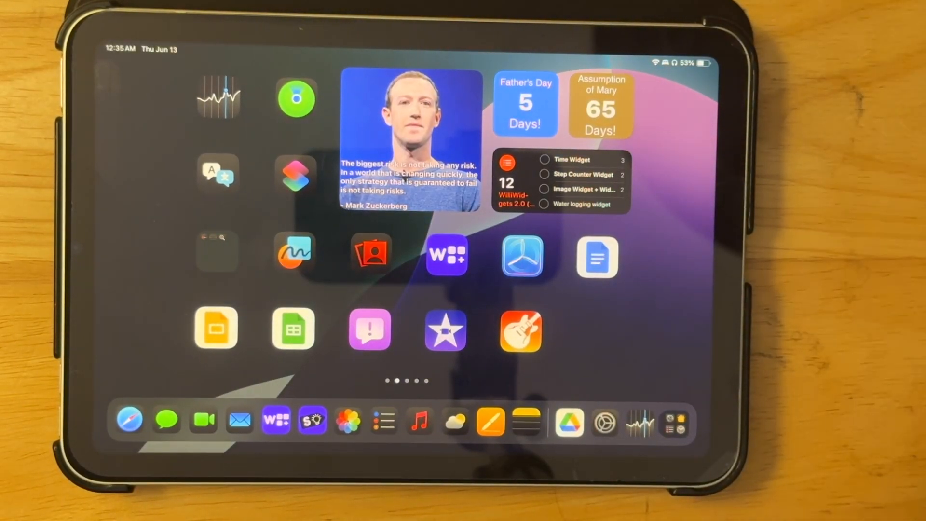
scroll(left, 3)
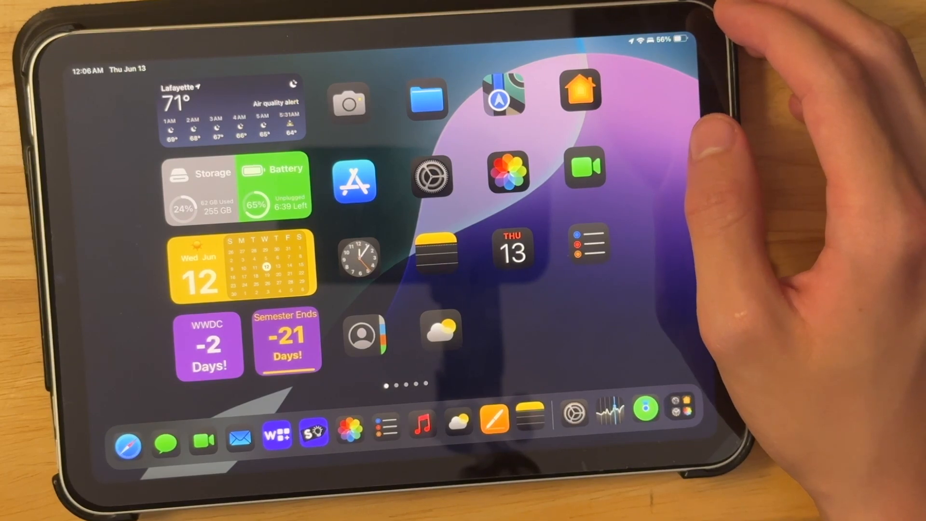